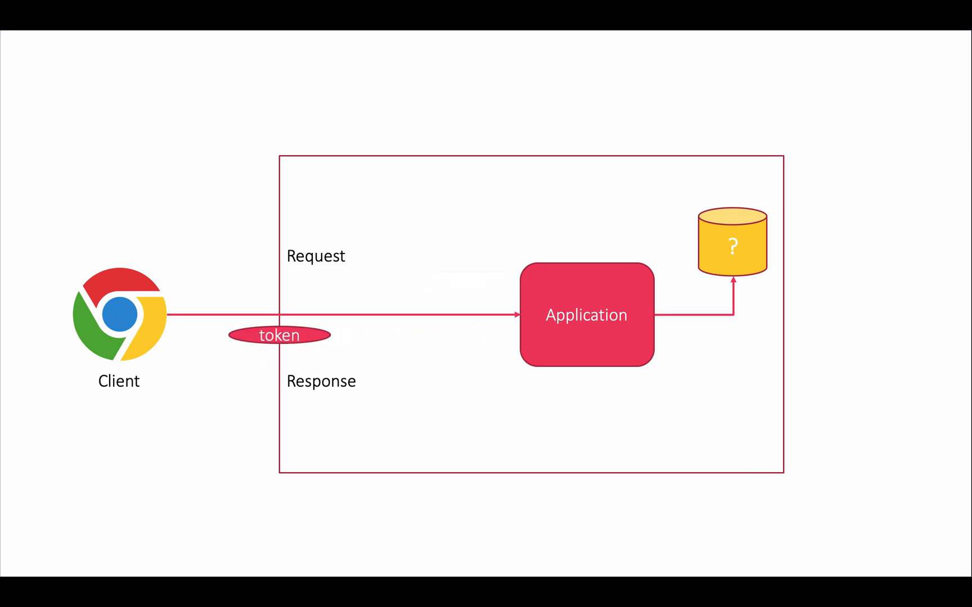
- Slide the token ellipse back toward the client so it disappears from the request arrow
{"action": "left_click_drag", "start_coordinate": [278, 335], "coordinate": [226, 335]}
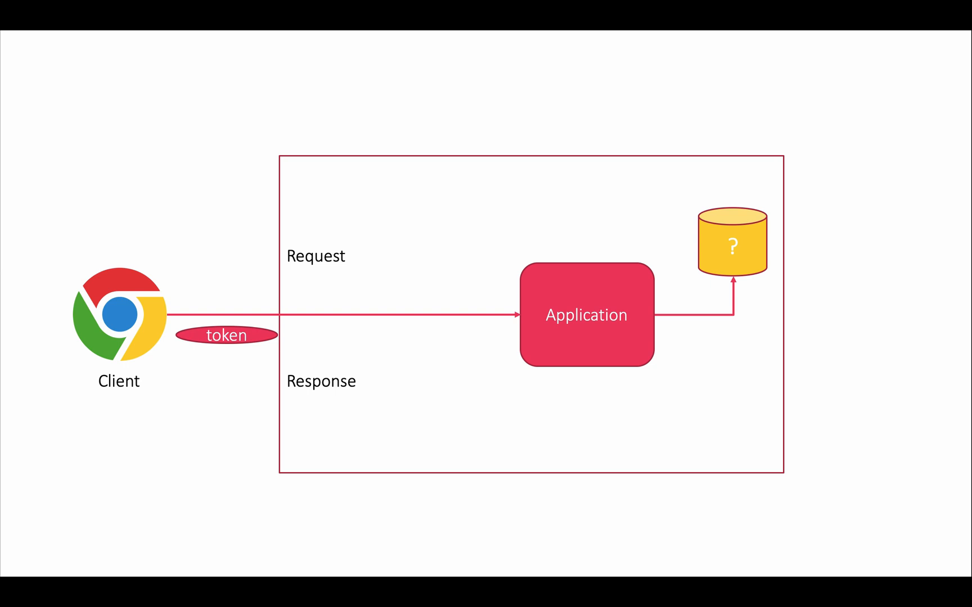
{"action": "left_click", "coordinate": [226, 335]}
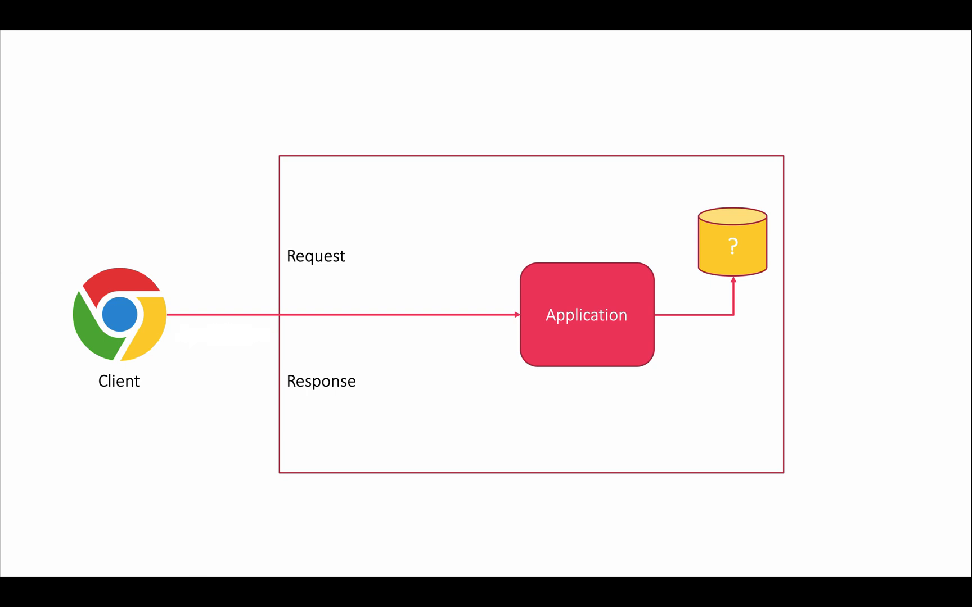